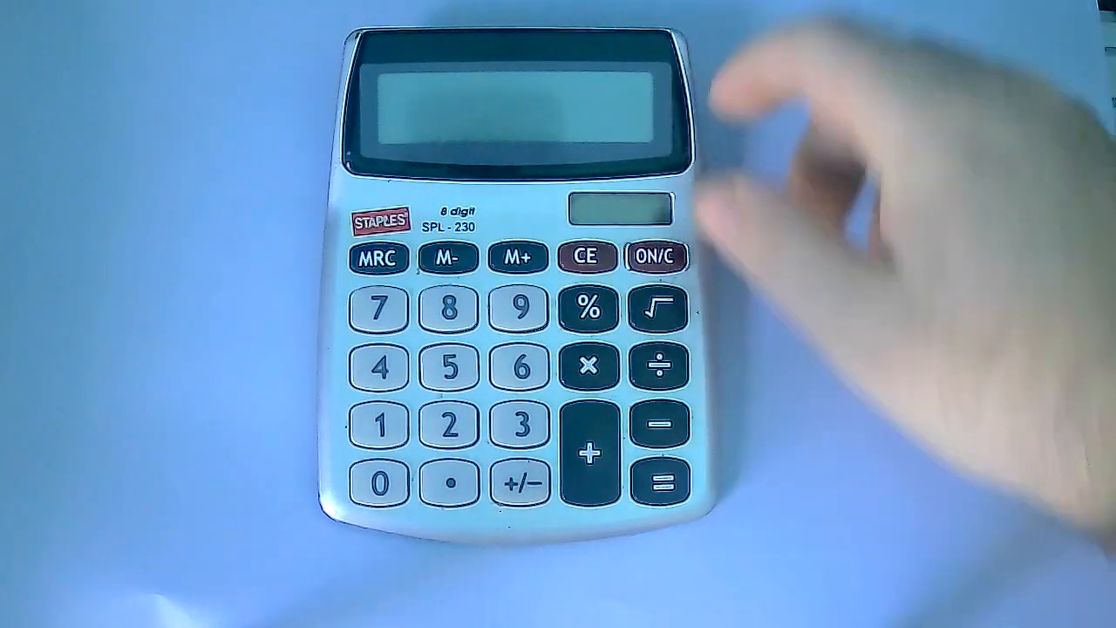
left_click(657, 259)
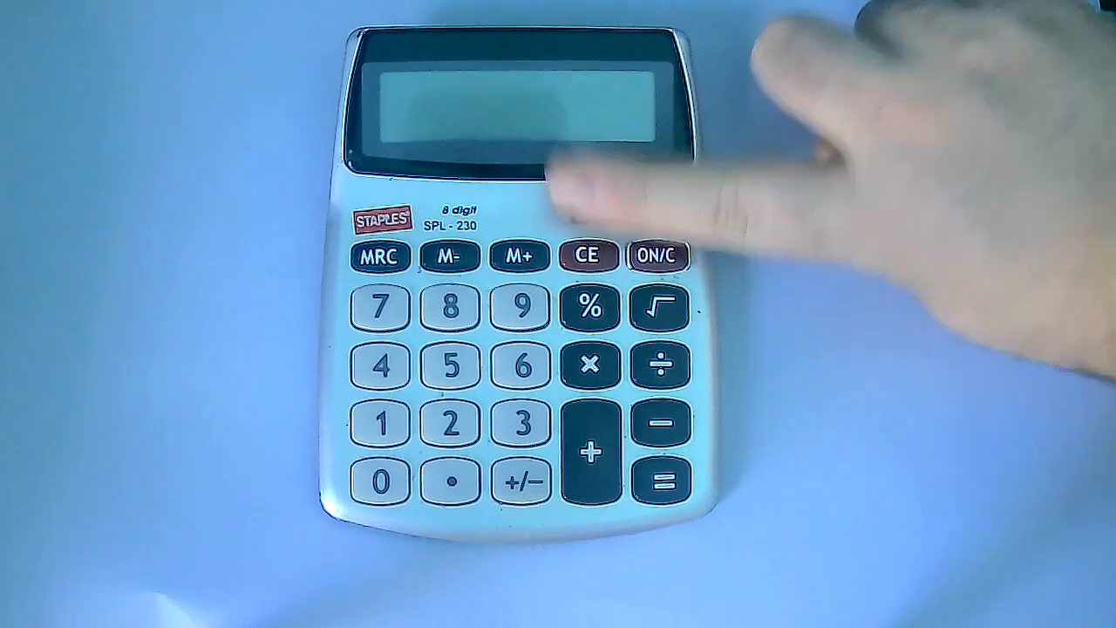
left_click(659, 257)
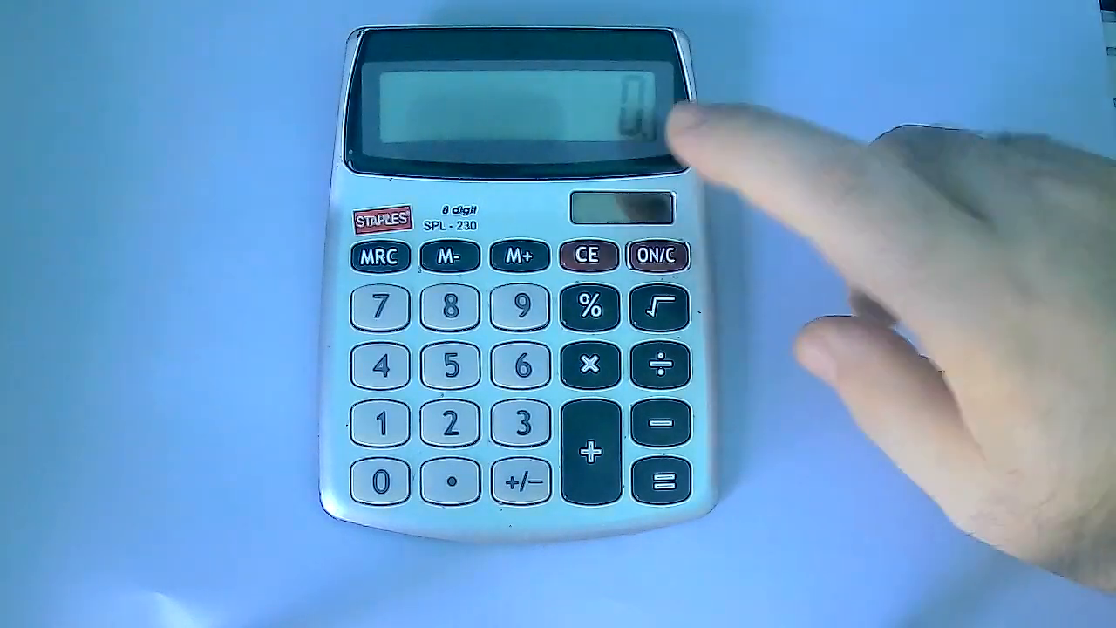